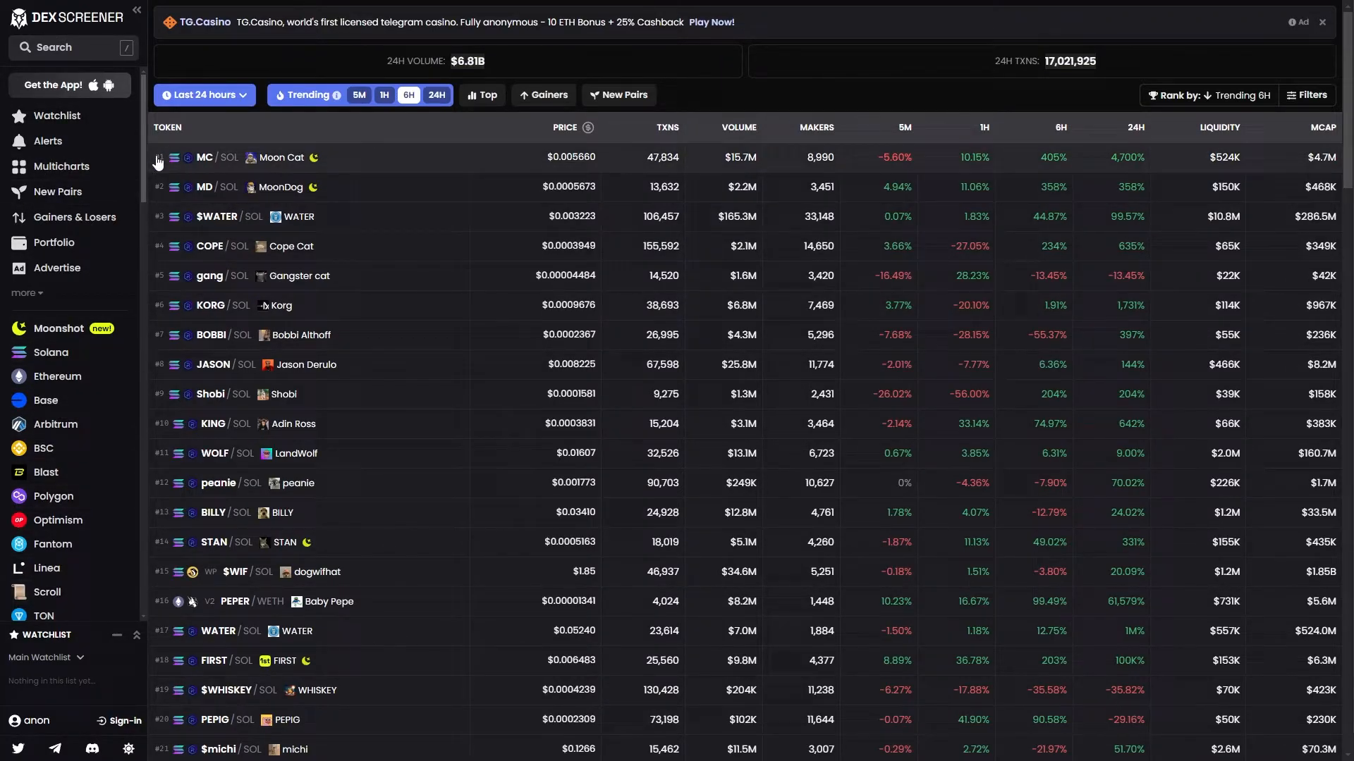
pyautogui.moveTo(161, 336)
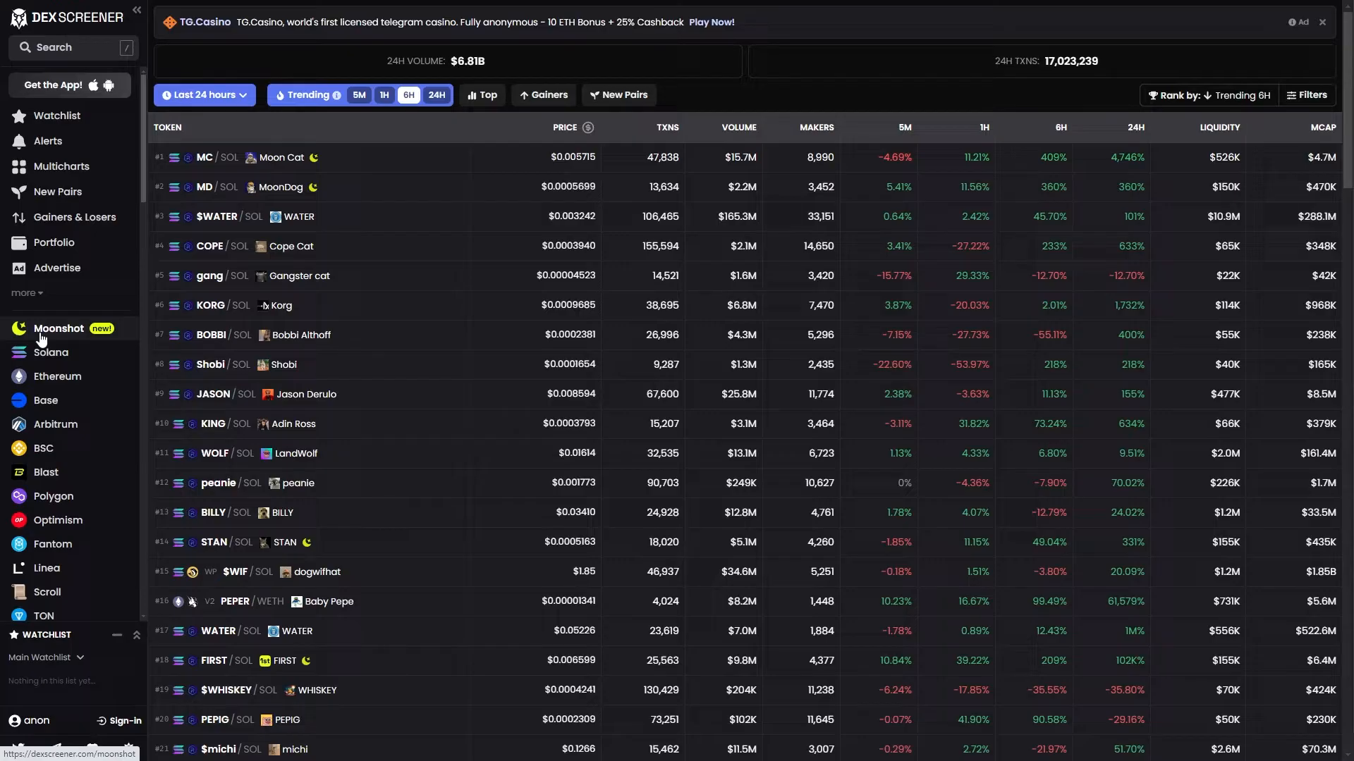
# - Show the Moonshot trending launches led by CATASS at 73.8% funded
pyautogui.click(59, 327)
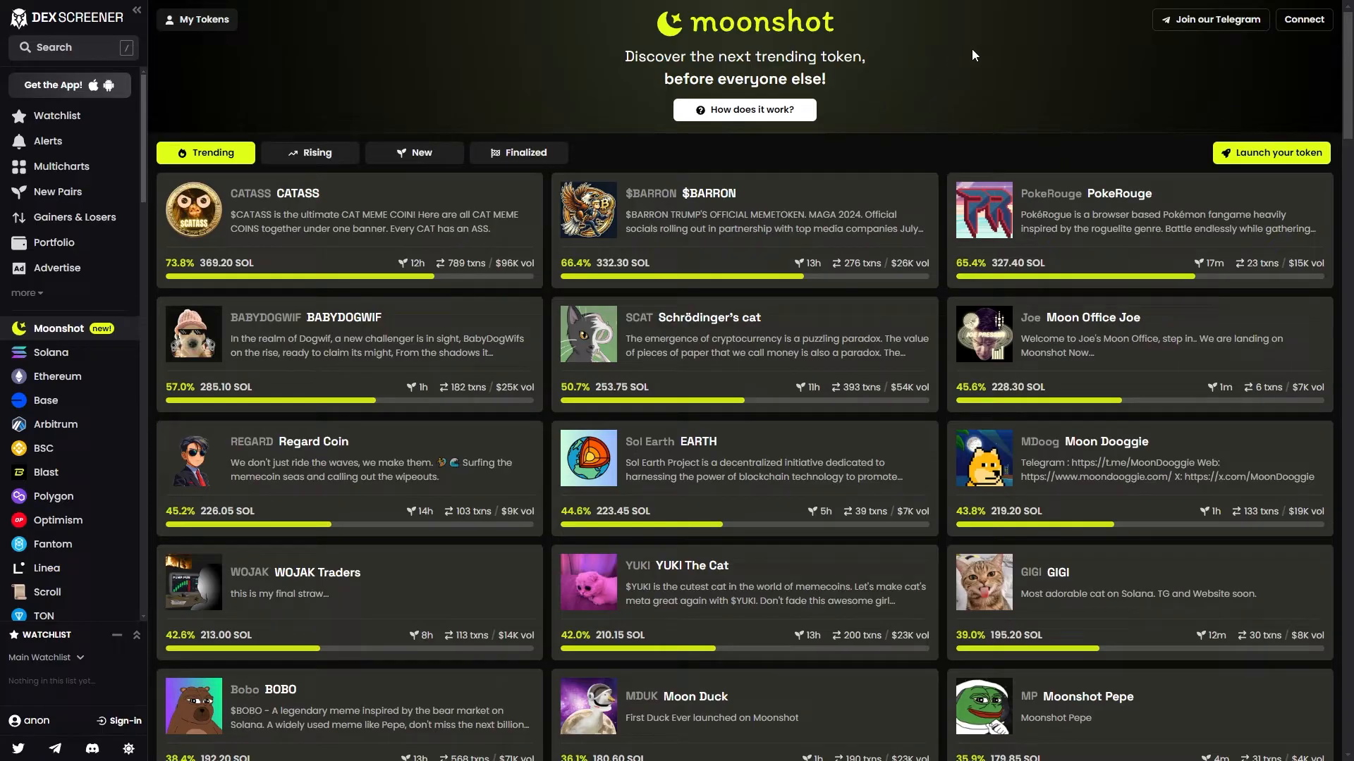
# - Connect a Phantom wallet so its shortened address shows in the header
pyautogui.click(1303, 20)
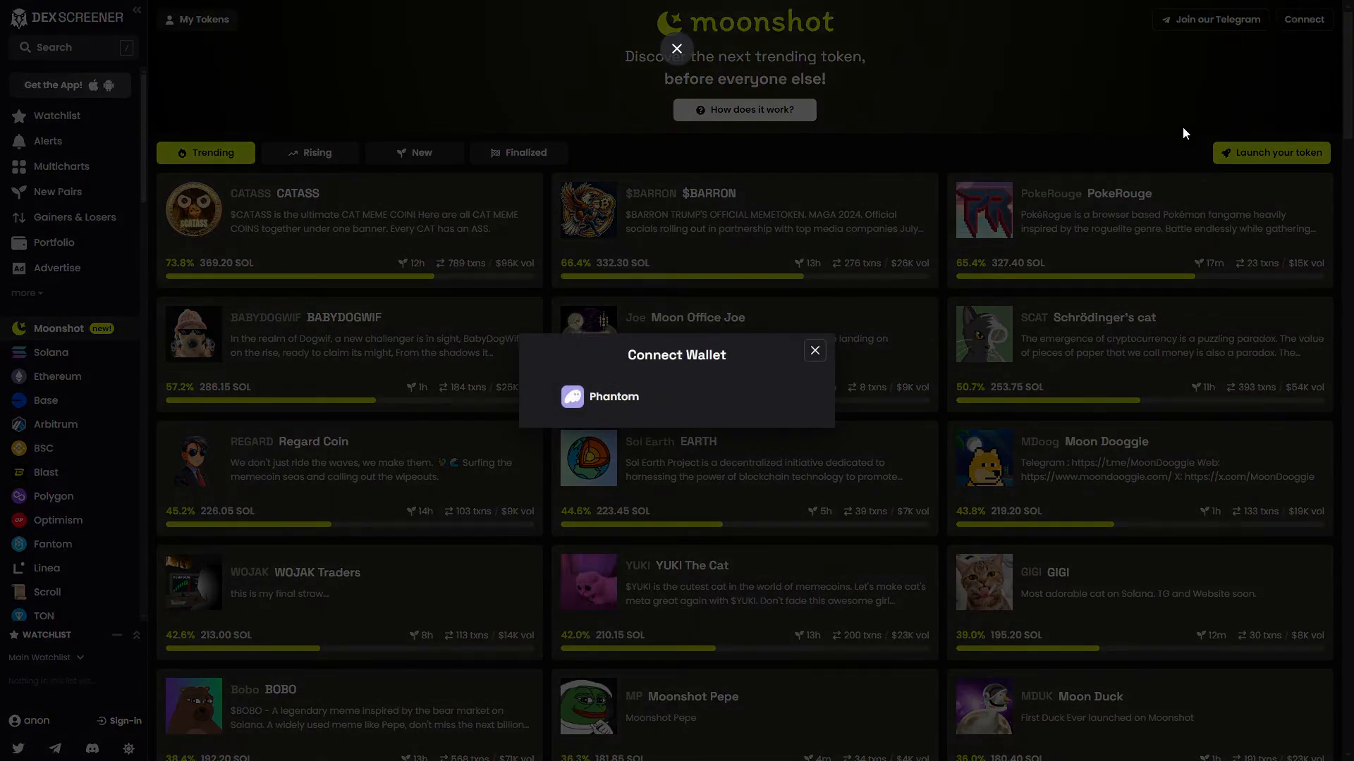
pyautogui.moveTo(643, 401)
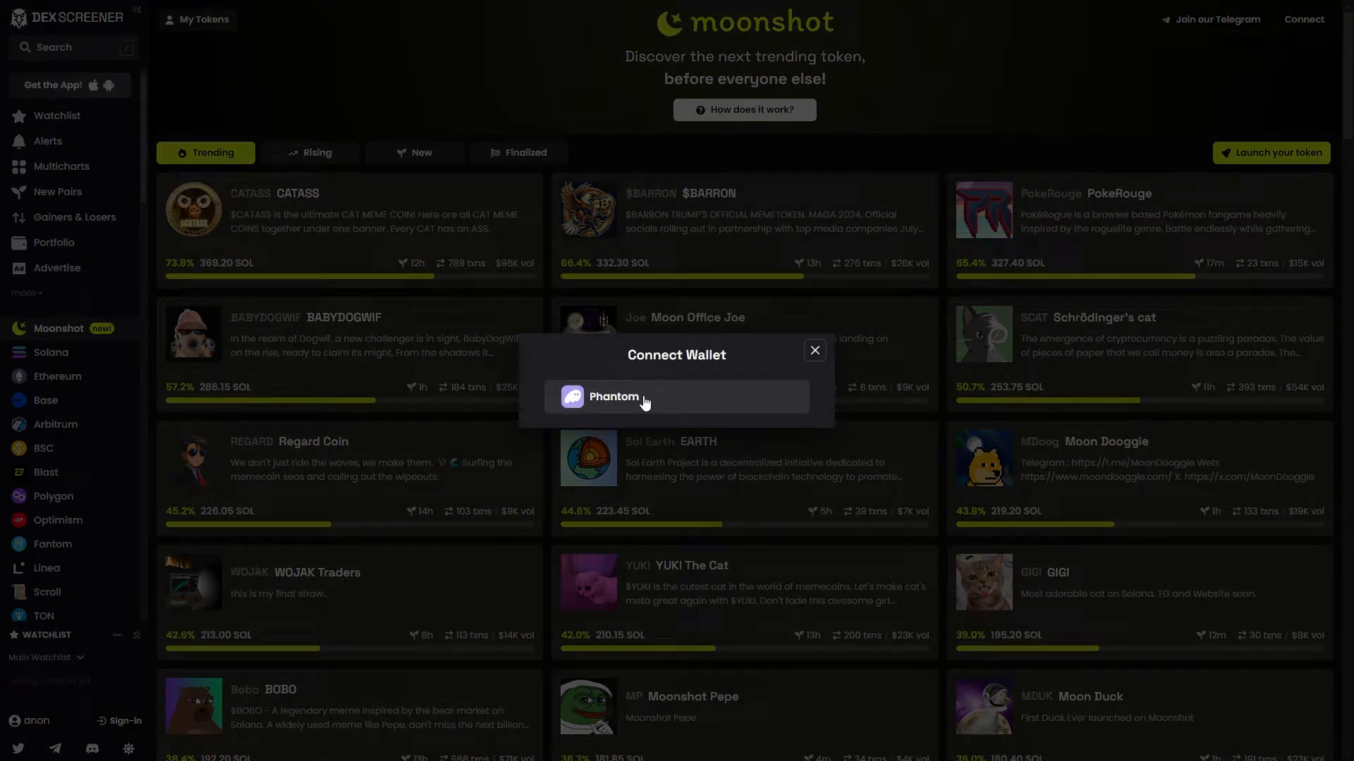
pyautogui.click(612, 397)
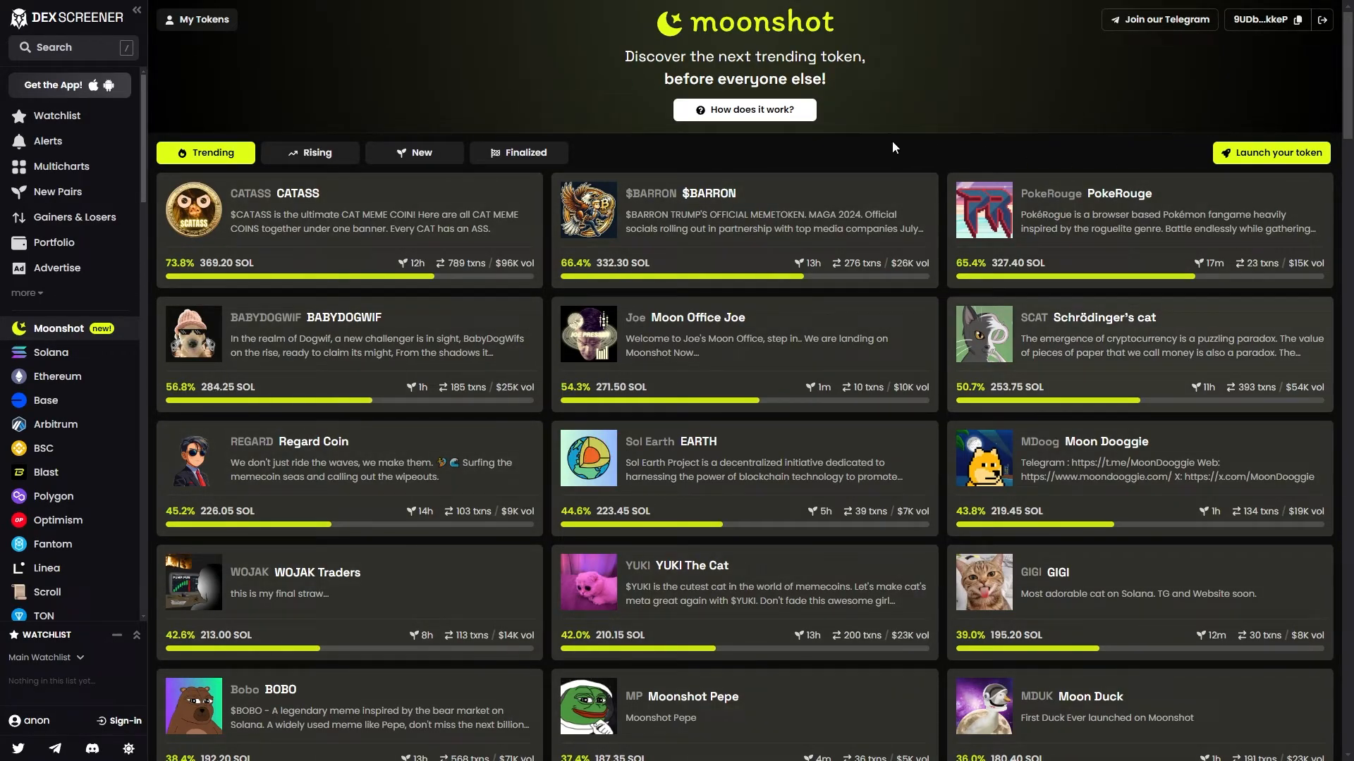
pyautogui.moveTo(354, 324)
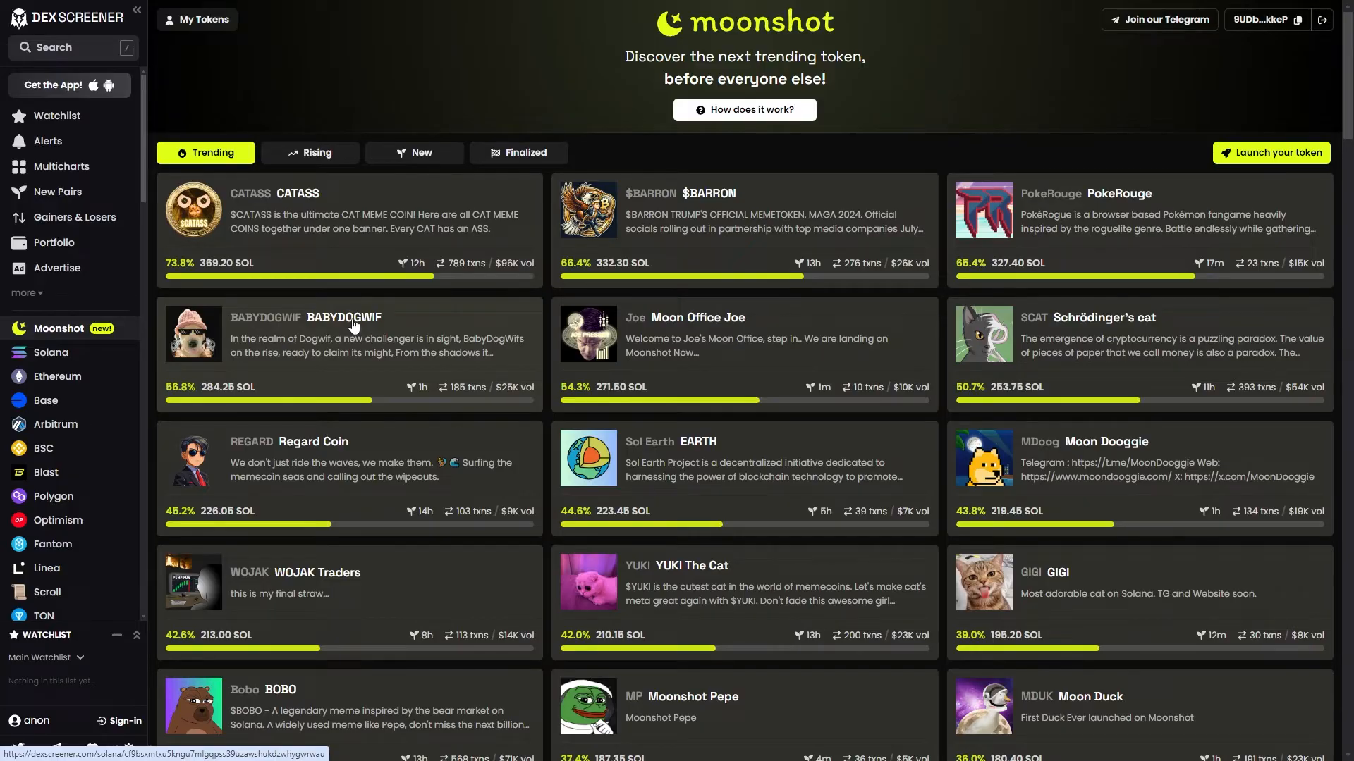
# - Buy 0.1 SOL of BABYDOGWIF at 8% slippage and get the transaction confirmed
pyautogui.click(344, 332)
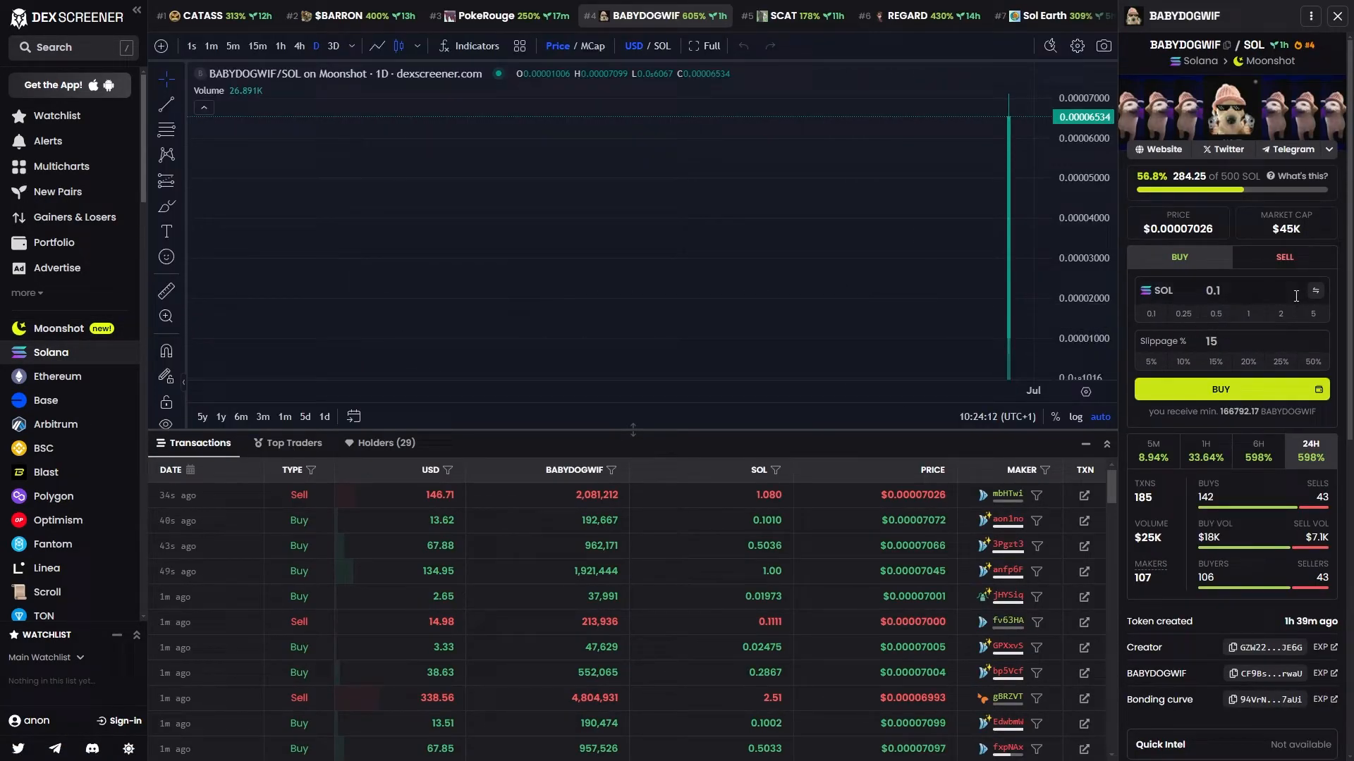
pyautogui.moveTo(1282, 297)
pyautogui.write('8')
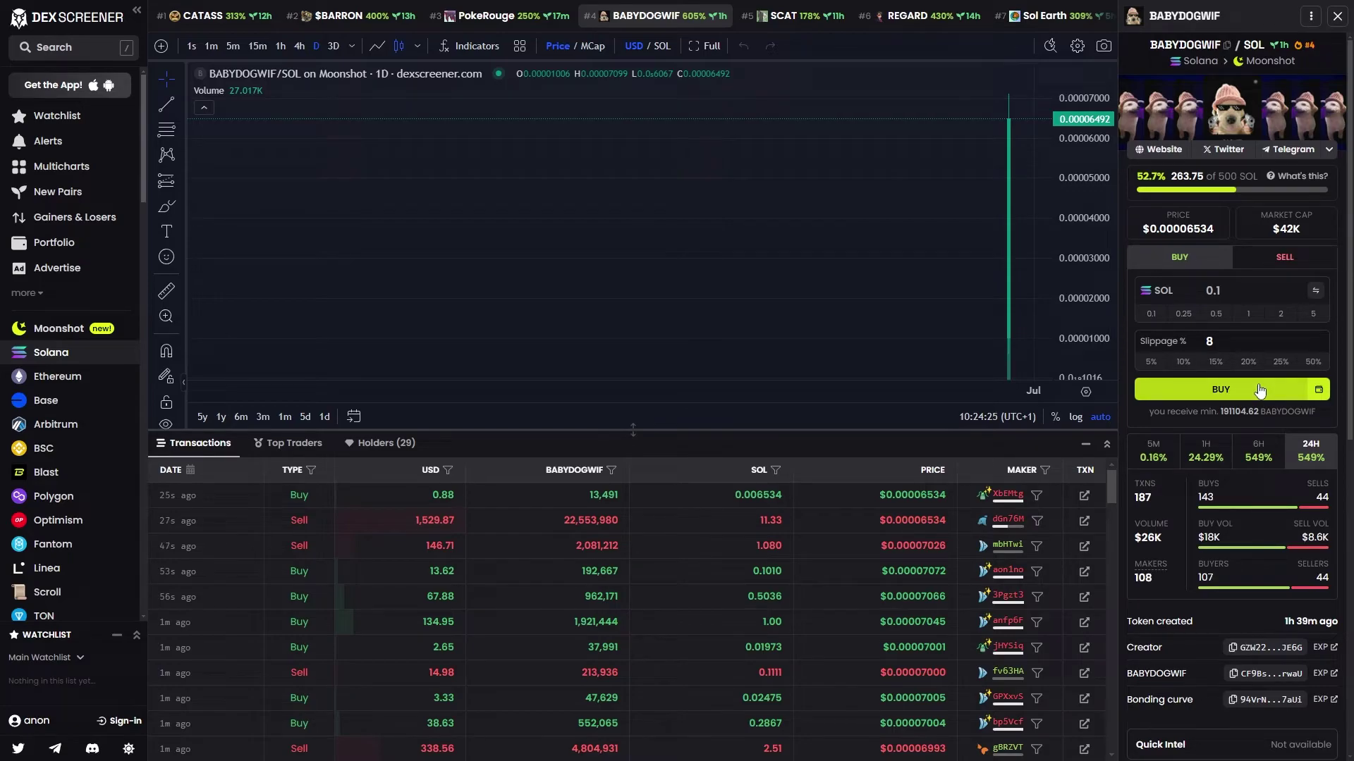
pyautogui.click(1220, 389)
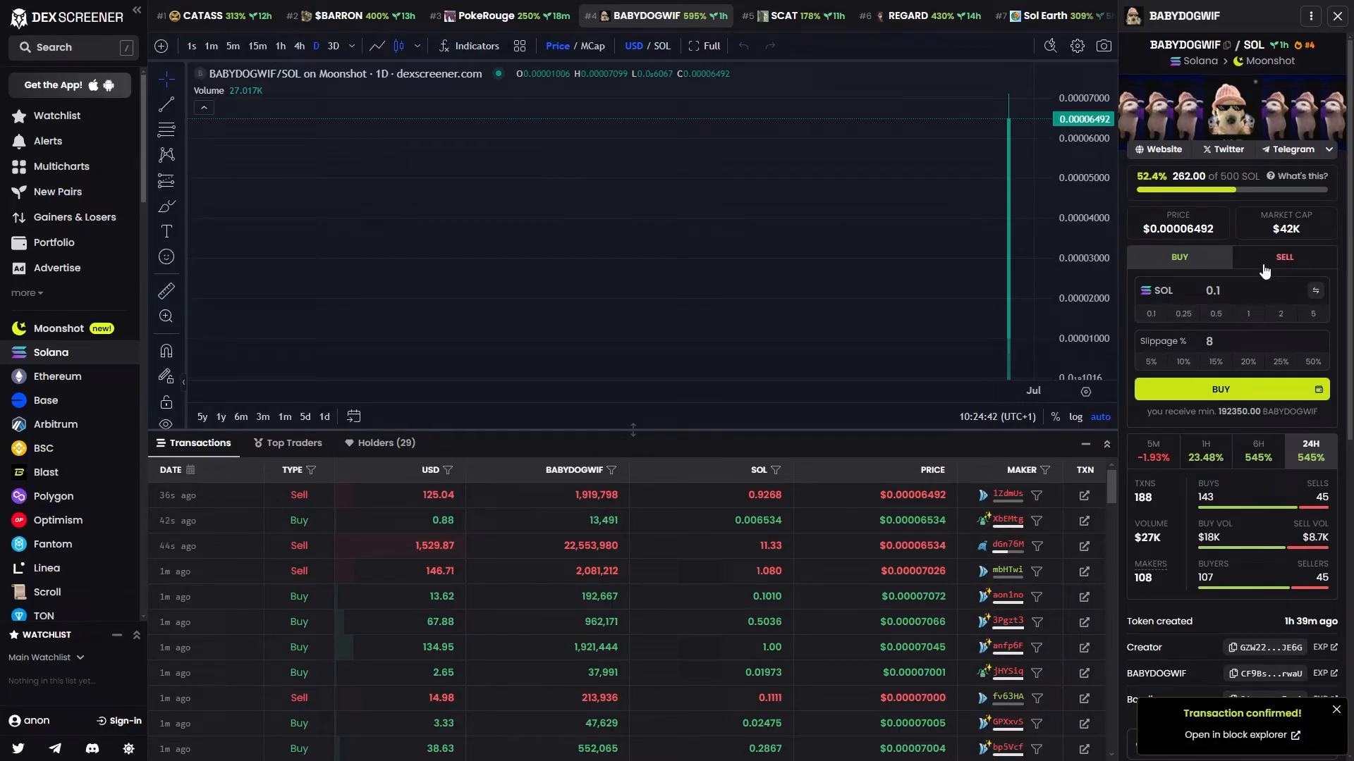
# - Sell the entire 207,738 BABYDOGWIF balance at 8% slippage for about 0.0926 SOL
pyautogui.click(1283, 257)
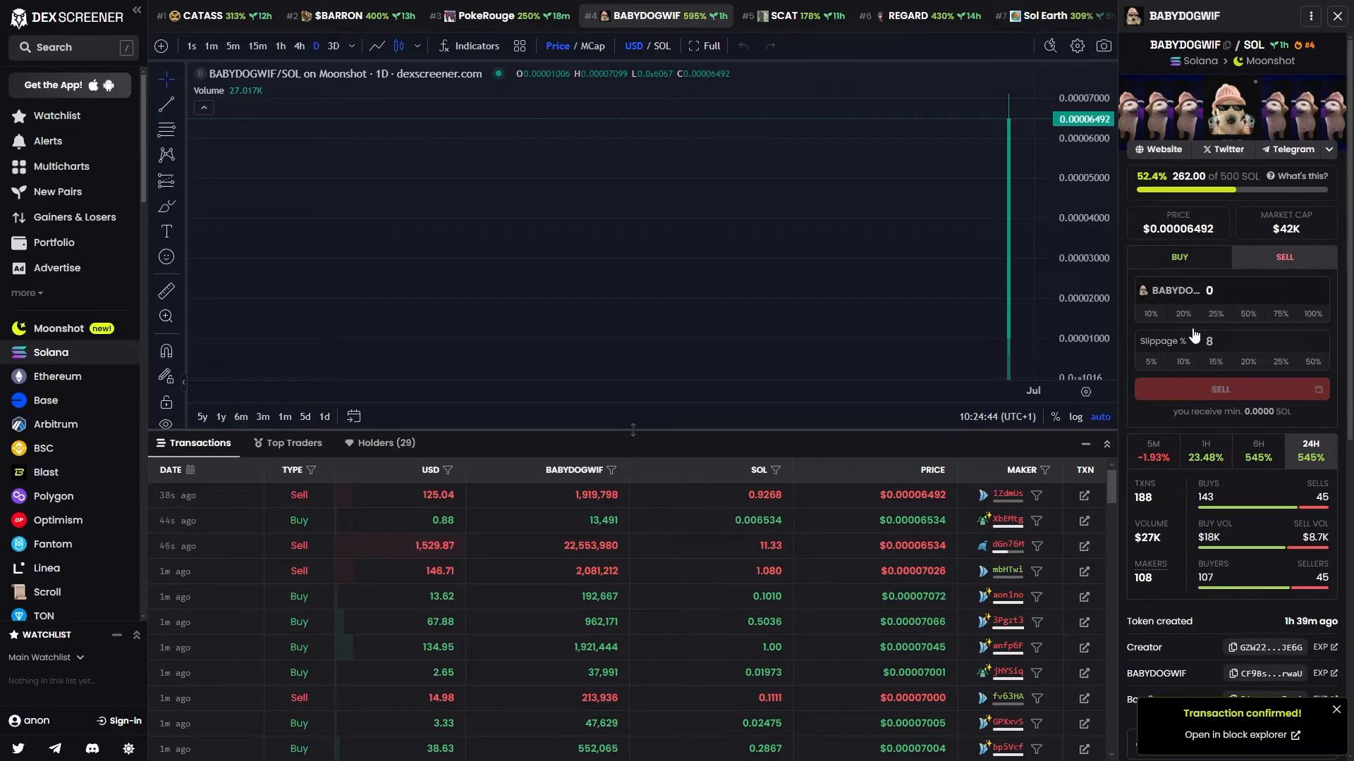
pyautogui.click(1281, 313)
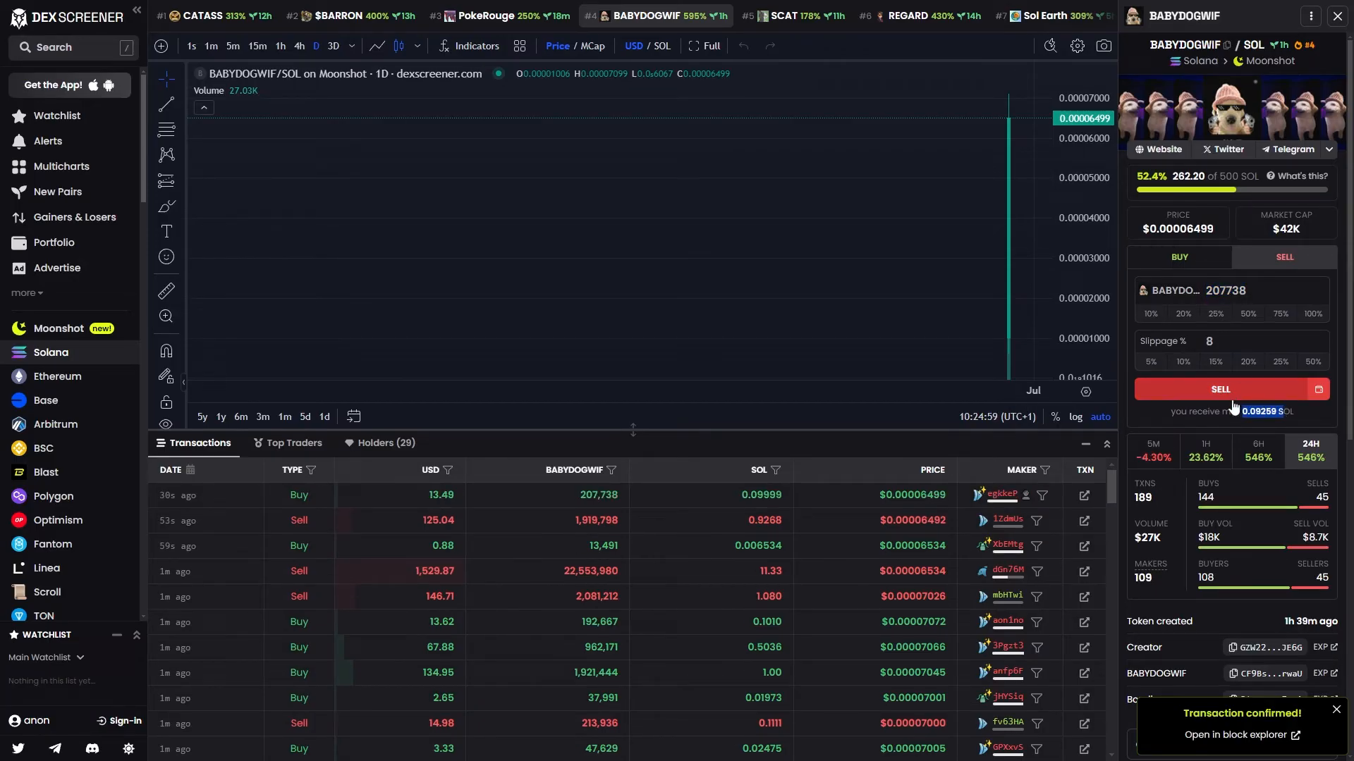
pyautogui.moveTo(1297, 305)
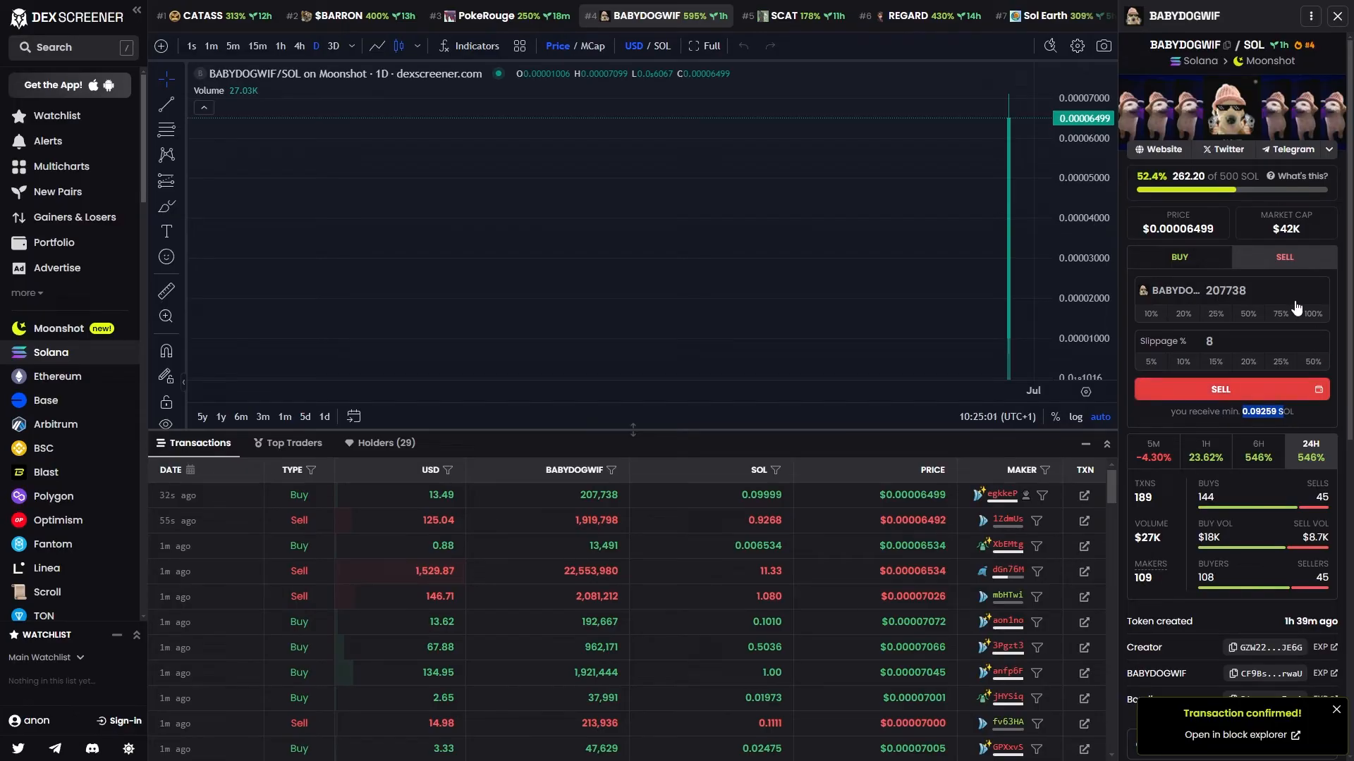
pyautogui.click(1219, 389)
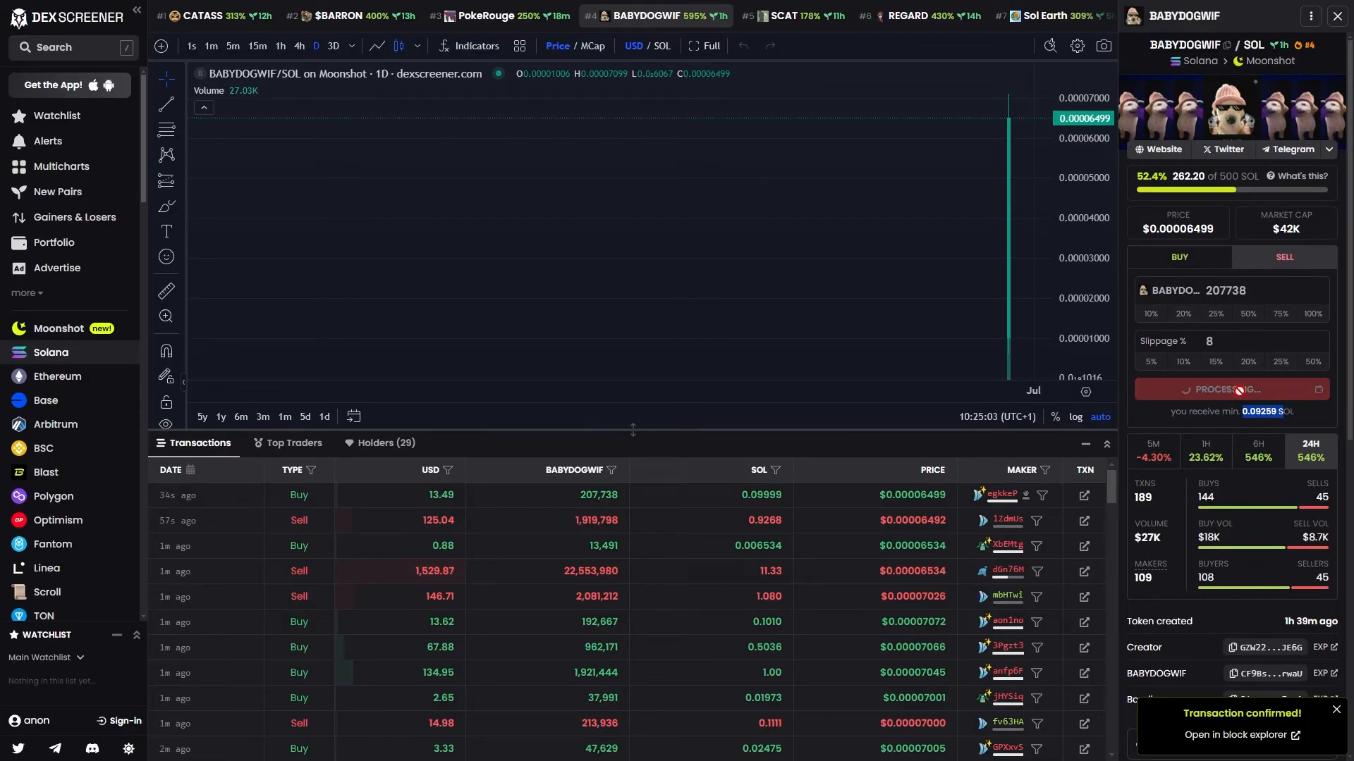